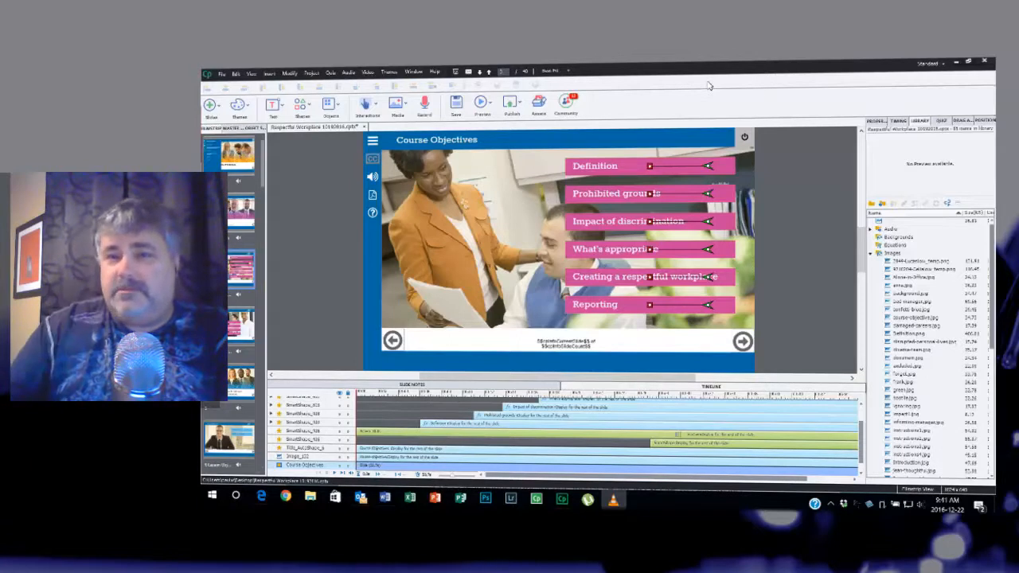
mouse_move(771, 80)
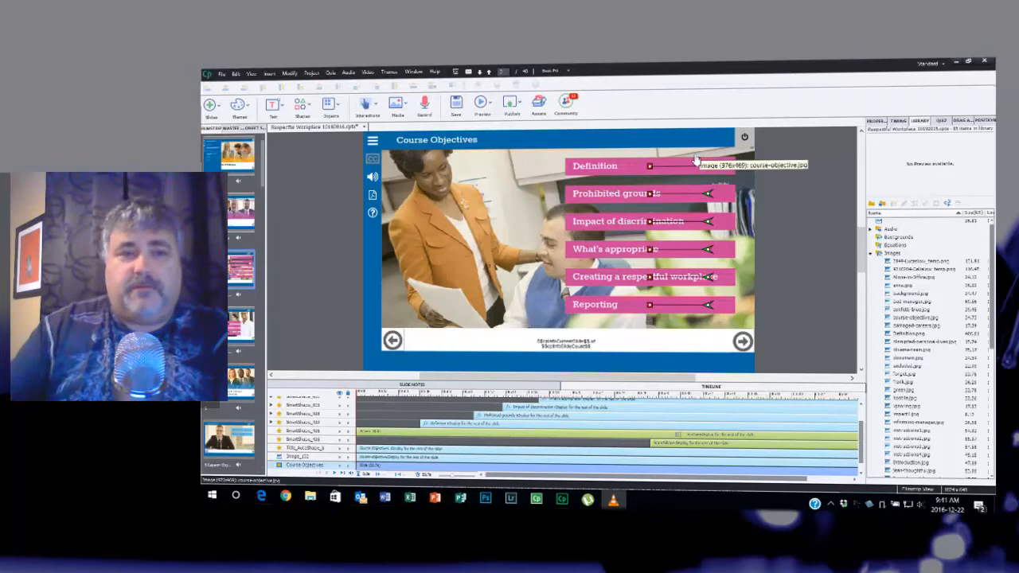
mouse_move(592, 199)
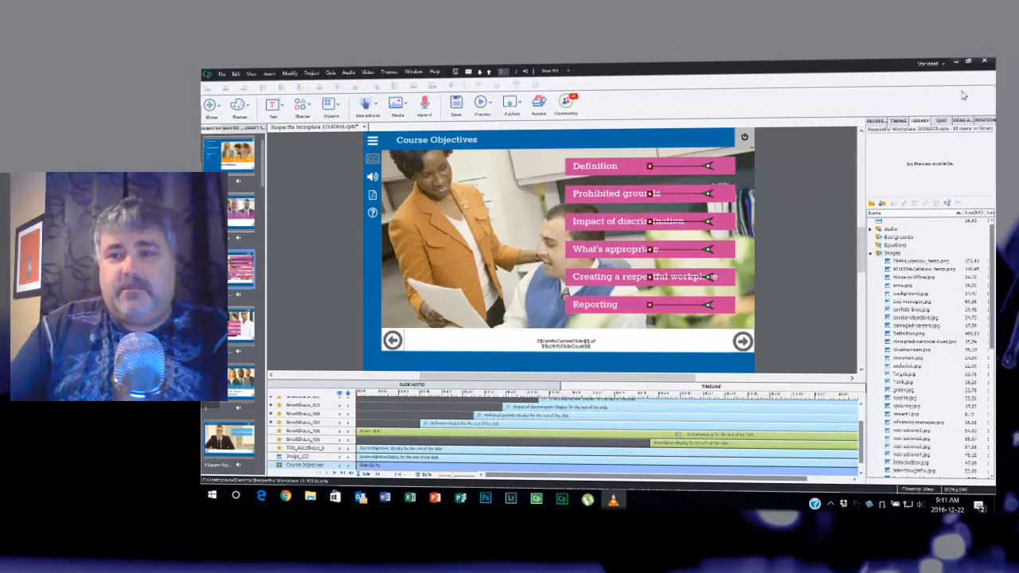
Step: Browse the Window menu and switch into the master slide view
click(964, 64)
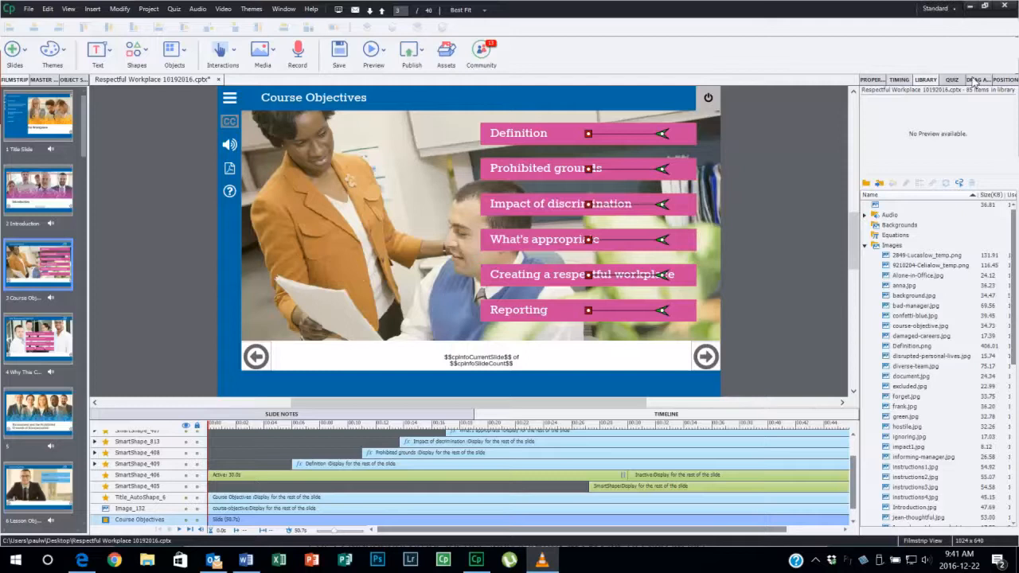
click(897, 80)
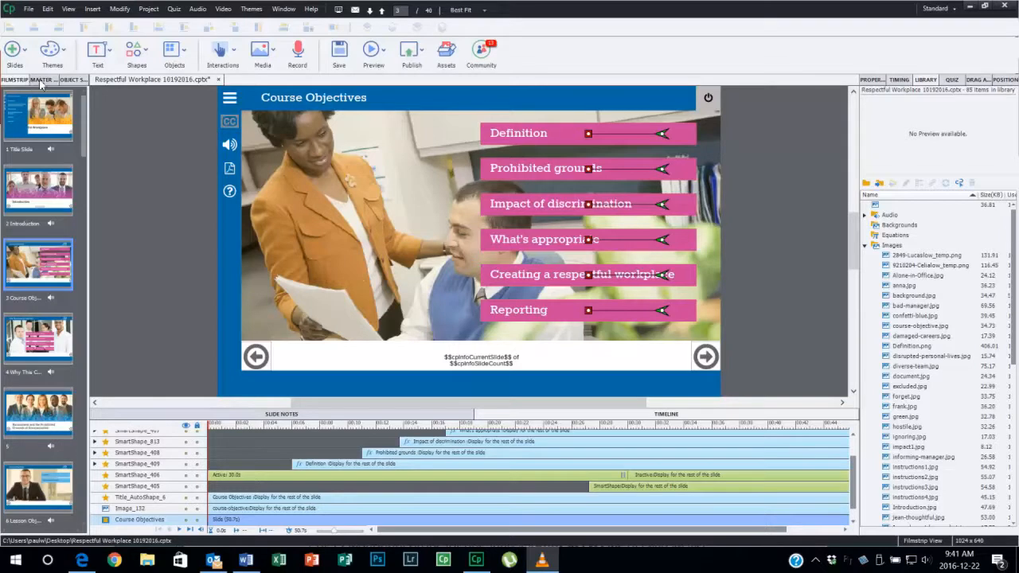
mouse_move(181, 283)
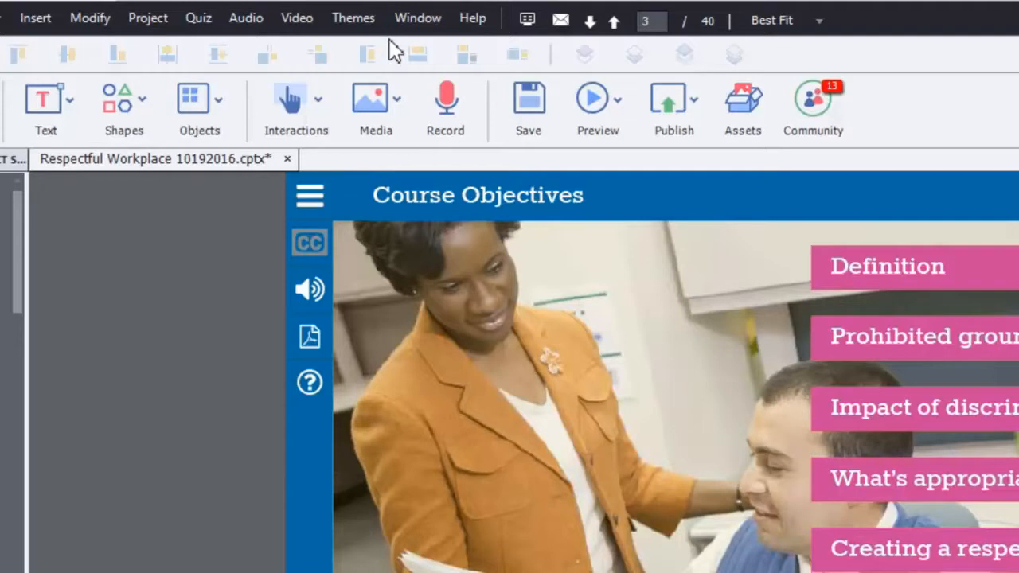
mouse_move(88, 60)
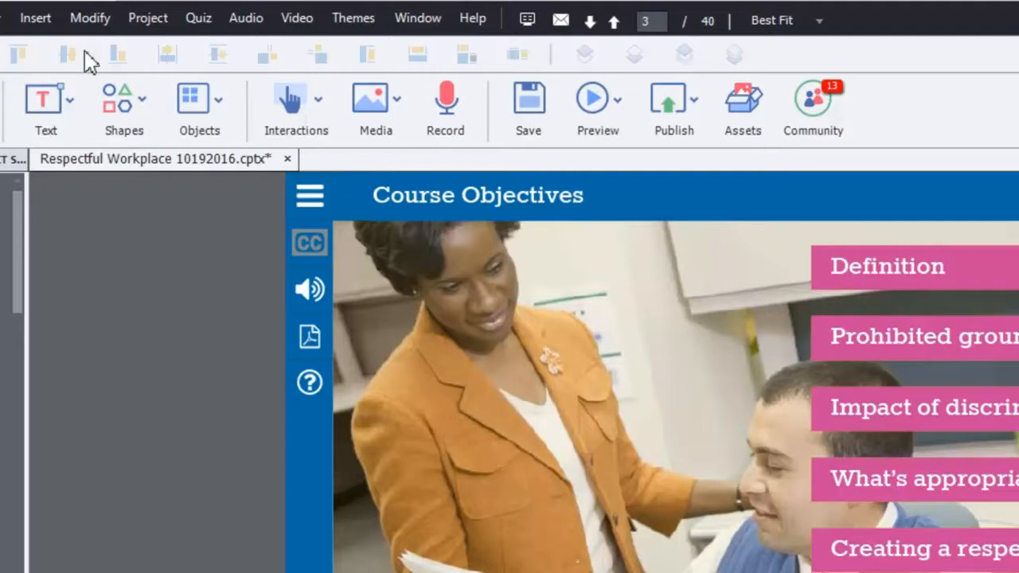
click(417, 18)
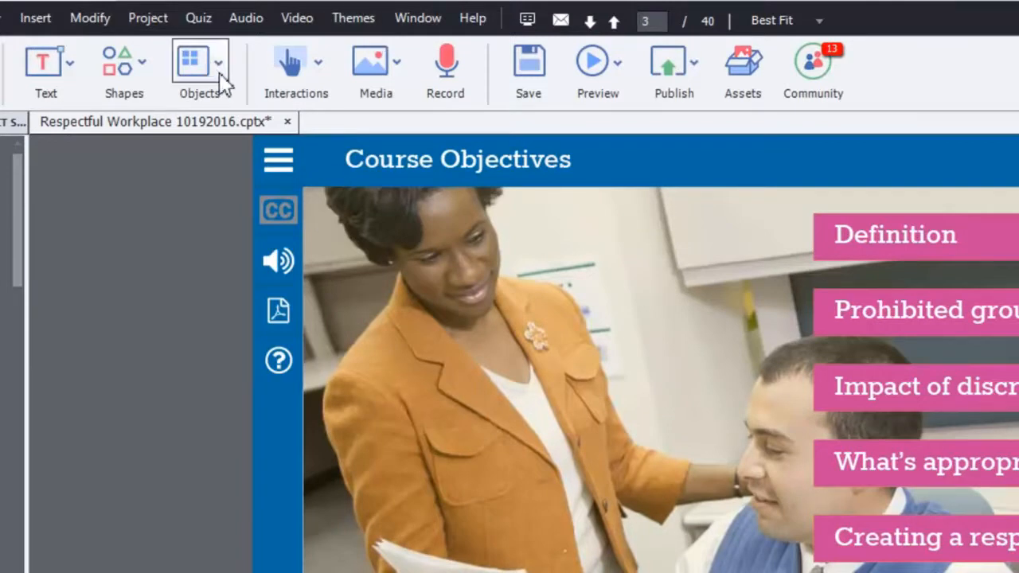
mouse_move(627, 119)
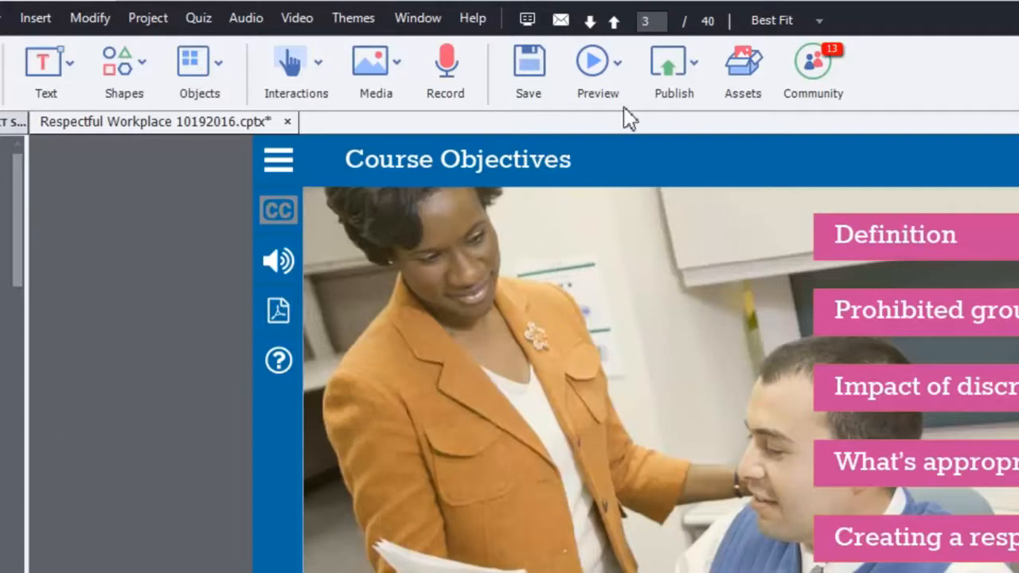
mouse_move(589, 22)
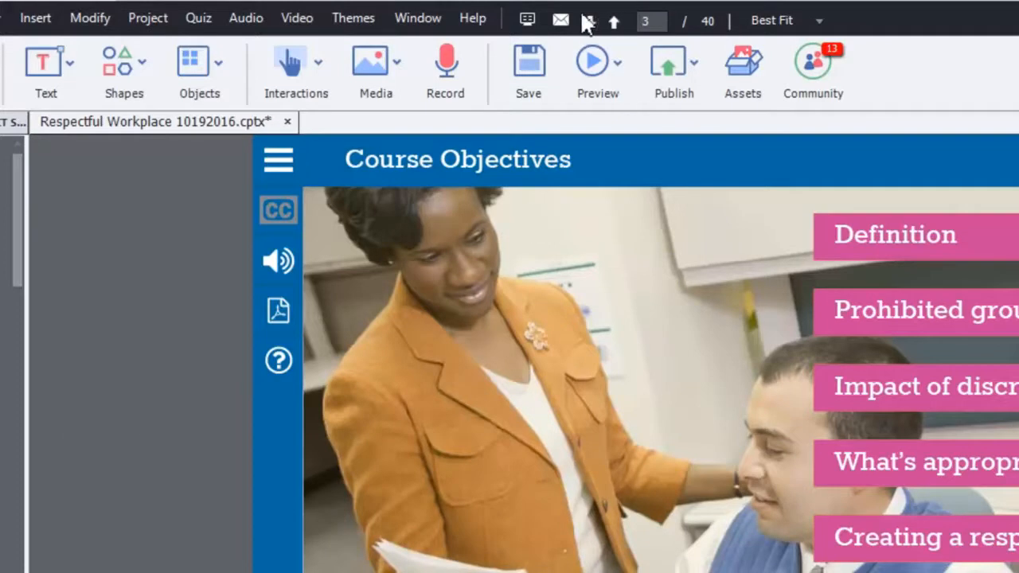
mouse_move(612, 20)
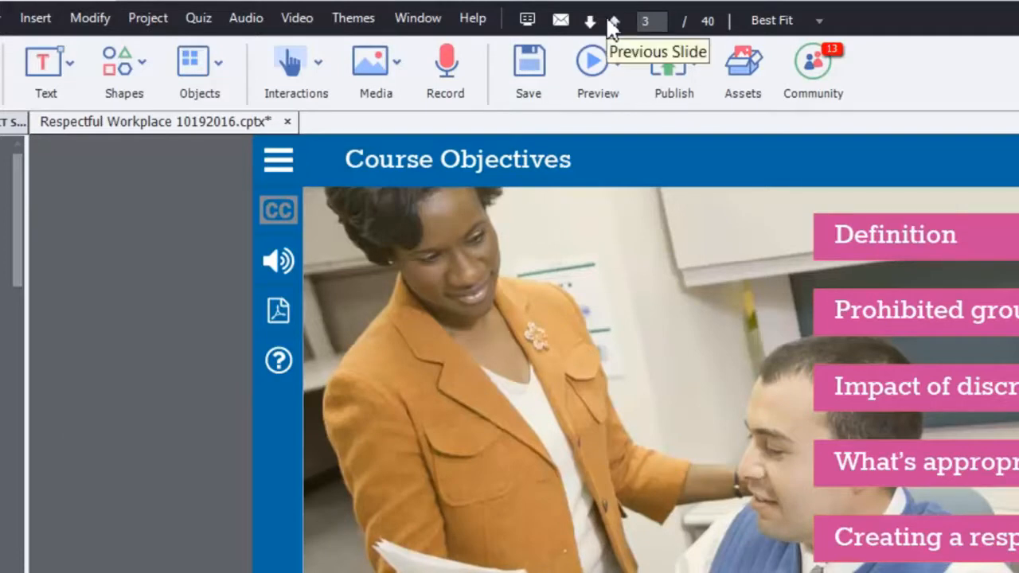
mouse_move(449, 60)
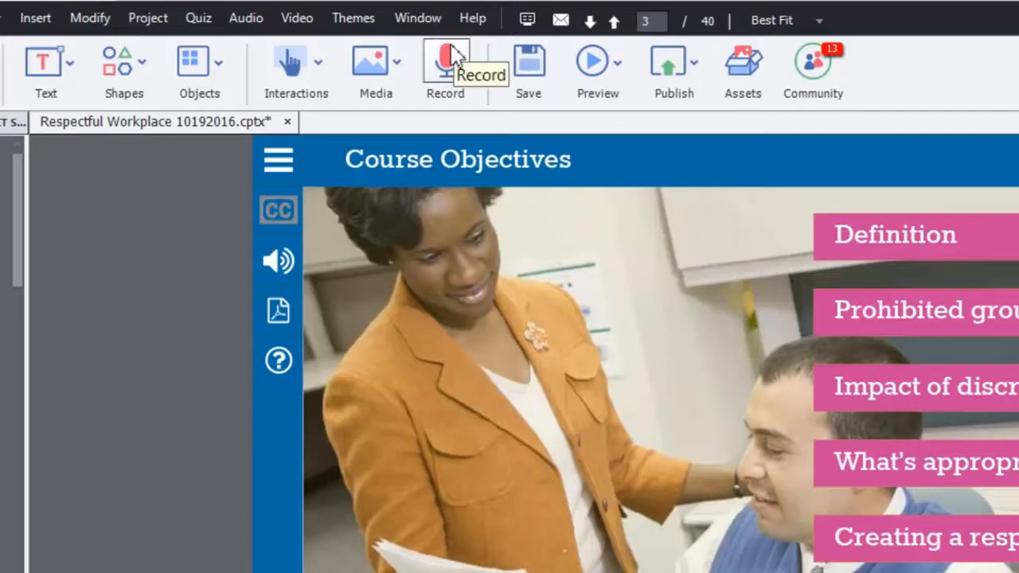
click(416, 18)
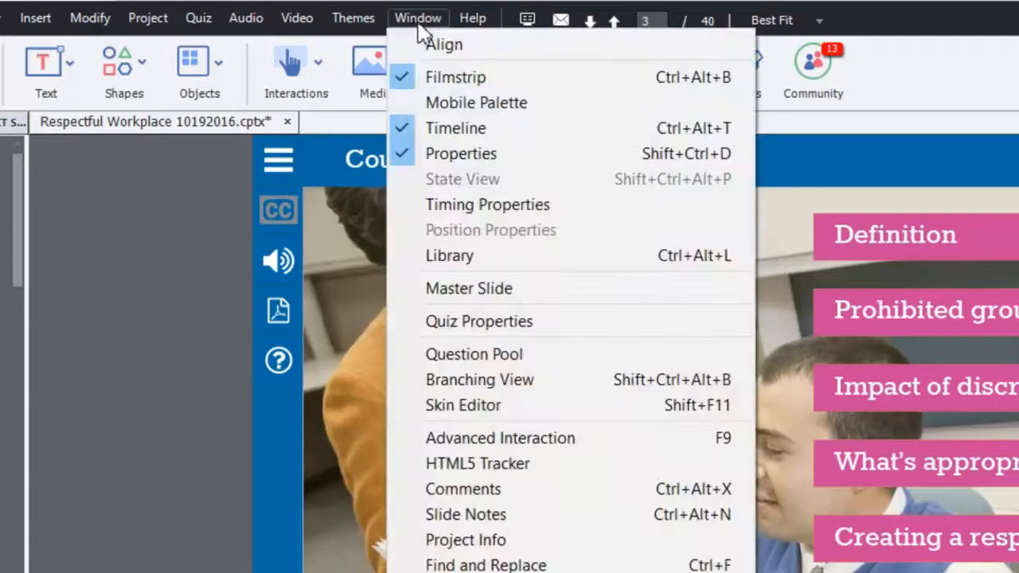
click(417, 17)
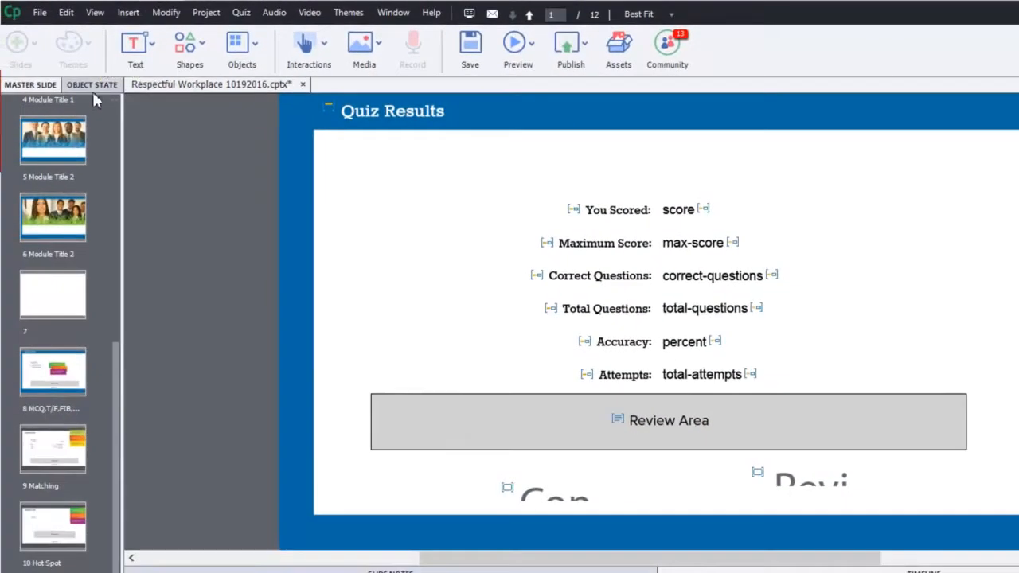
Step: Leave the master slide view and close the Object State panel via the Window menu
click(393, 12)
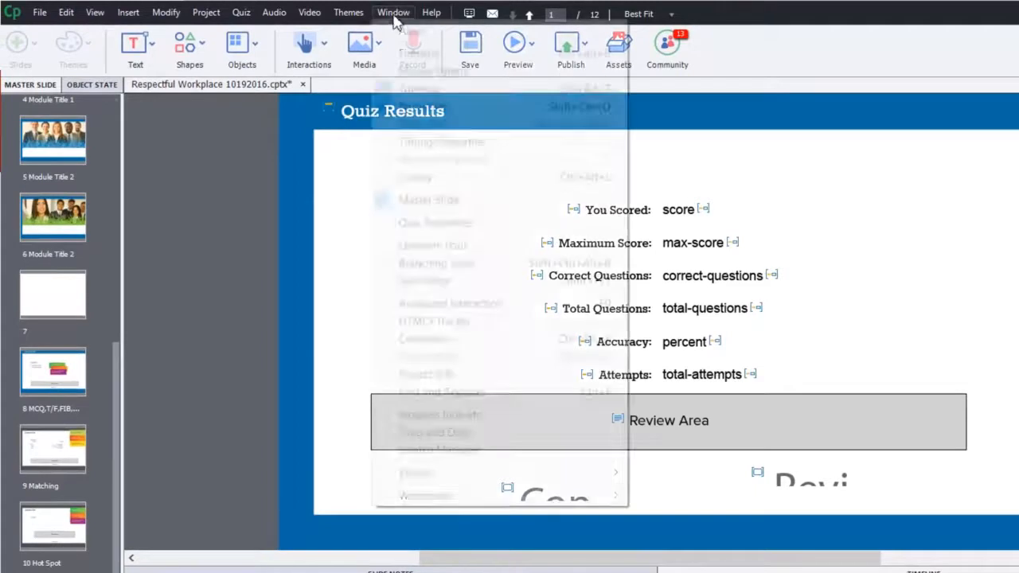
click(392, 13)
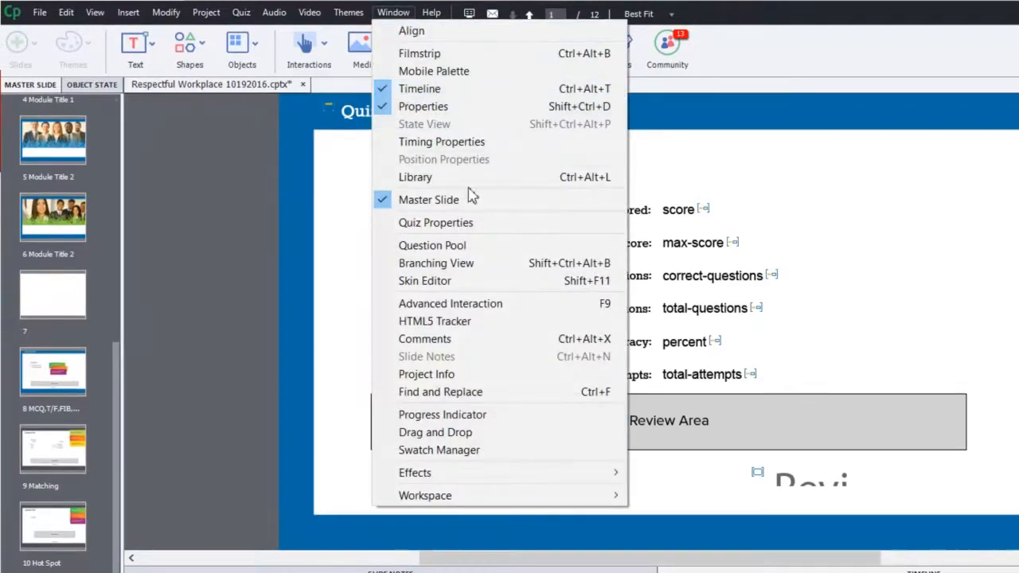
mouse_move(474, 211)
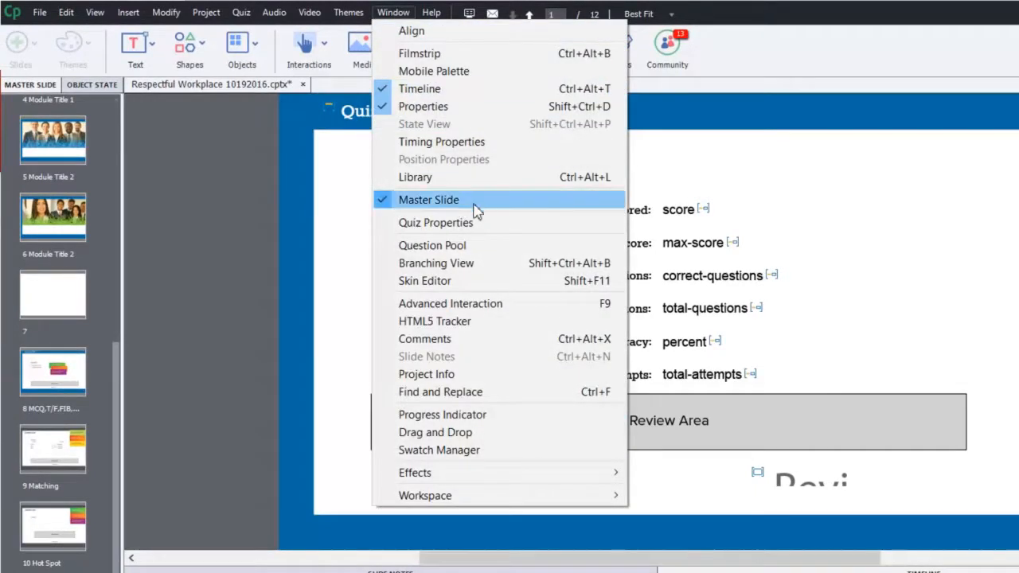
click(428, 199)
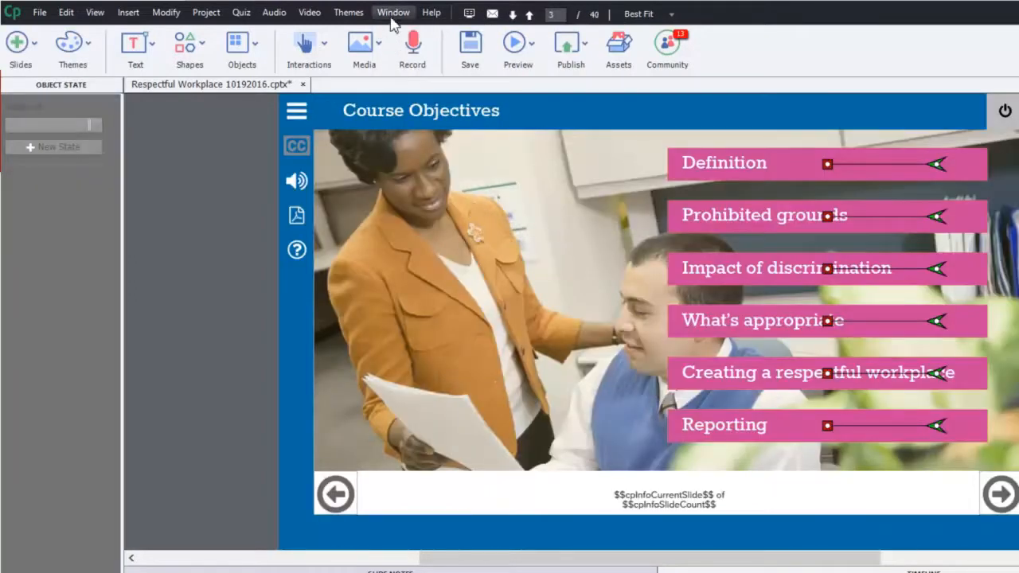
click(392, 13)
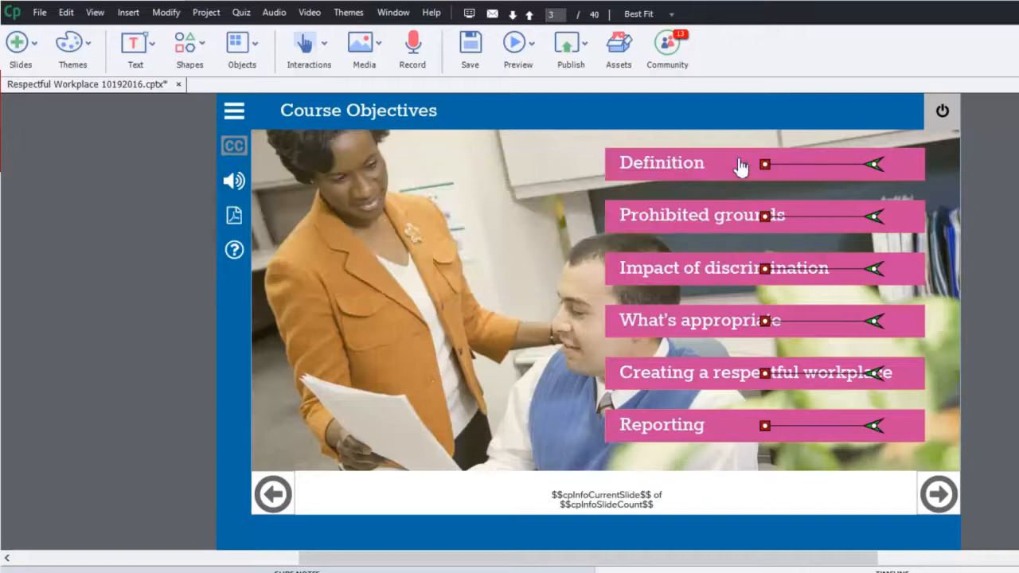
mouse_move(897, 138)
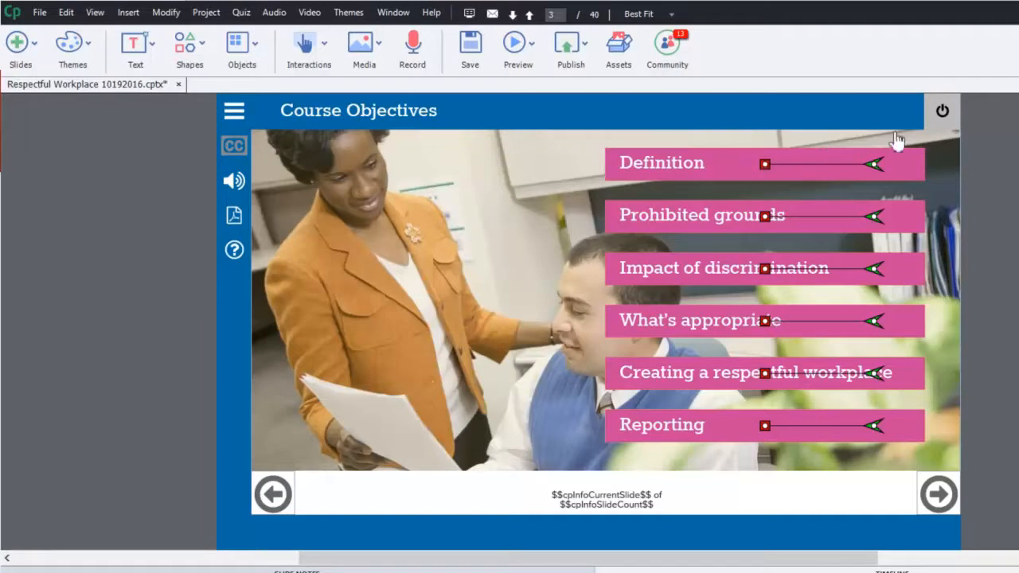
mouse_move(249, 114)
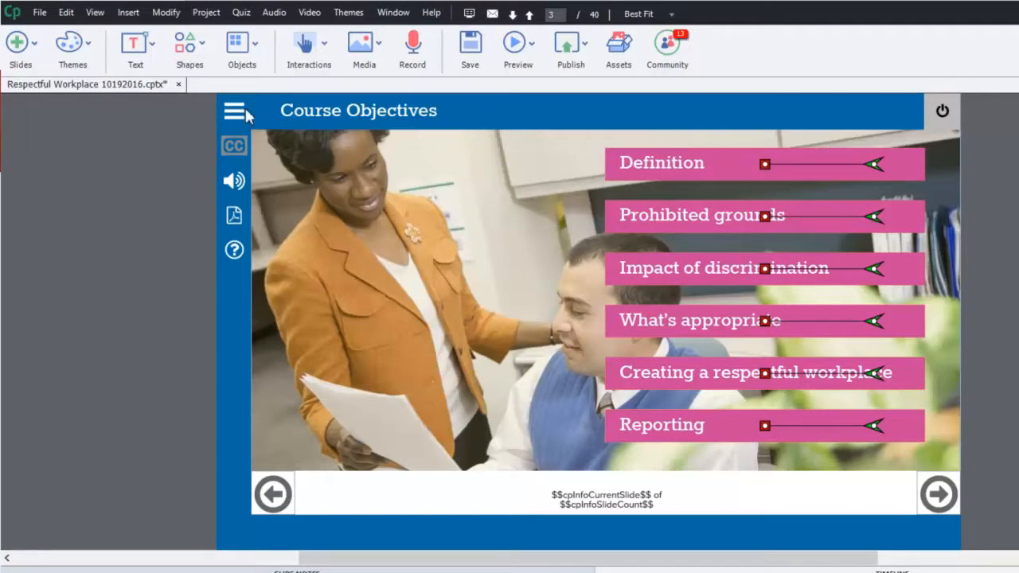
mouse_move(994, 210)
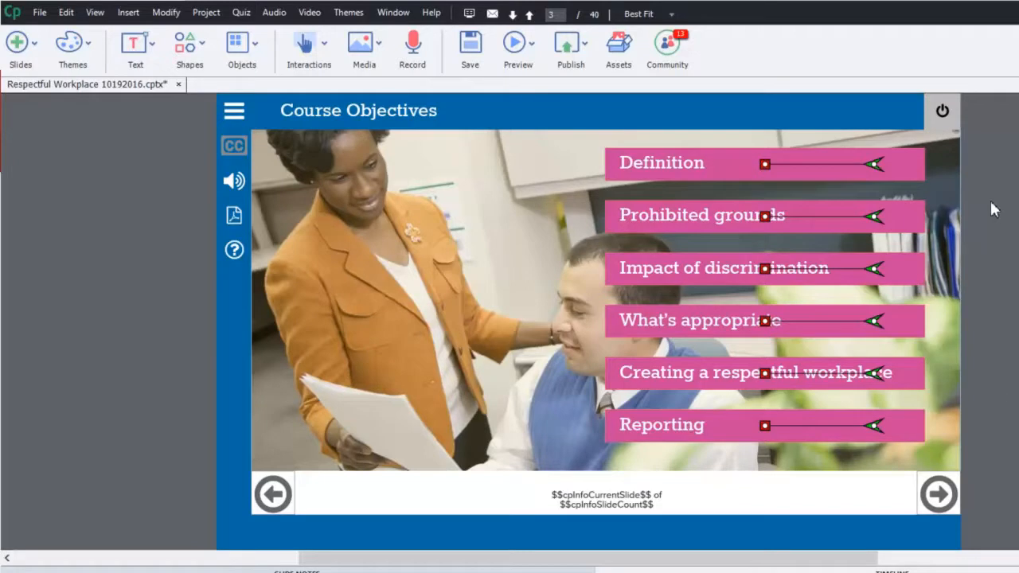
mouse_move(511, 148)
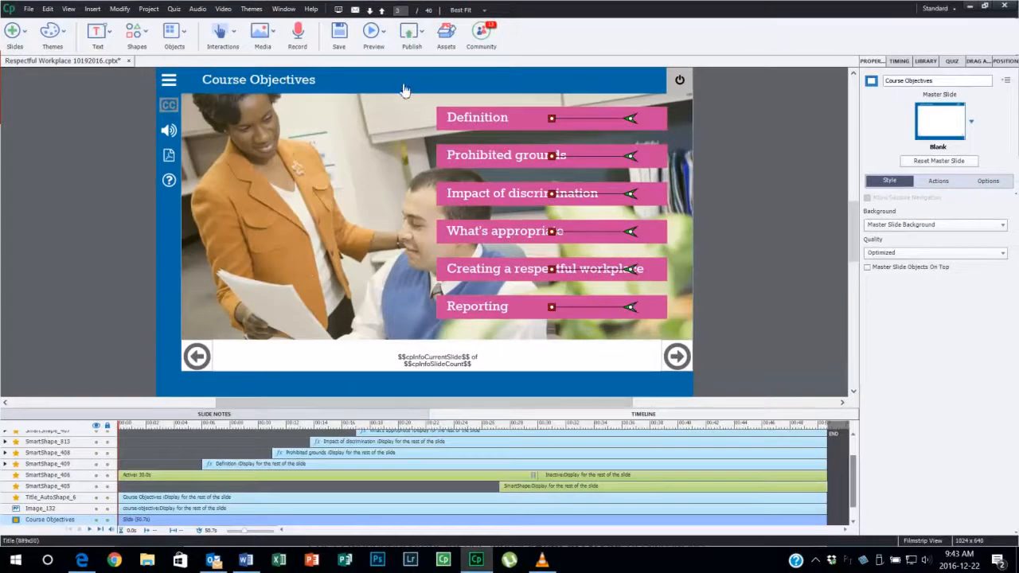
Step: Show the Slide Notes panel and close the Quiz Properties panel from the Window menu
click(283, 10)
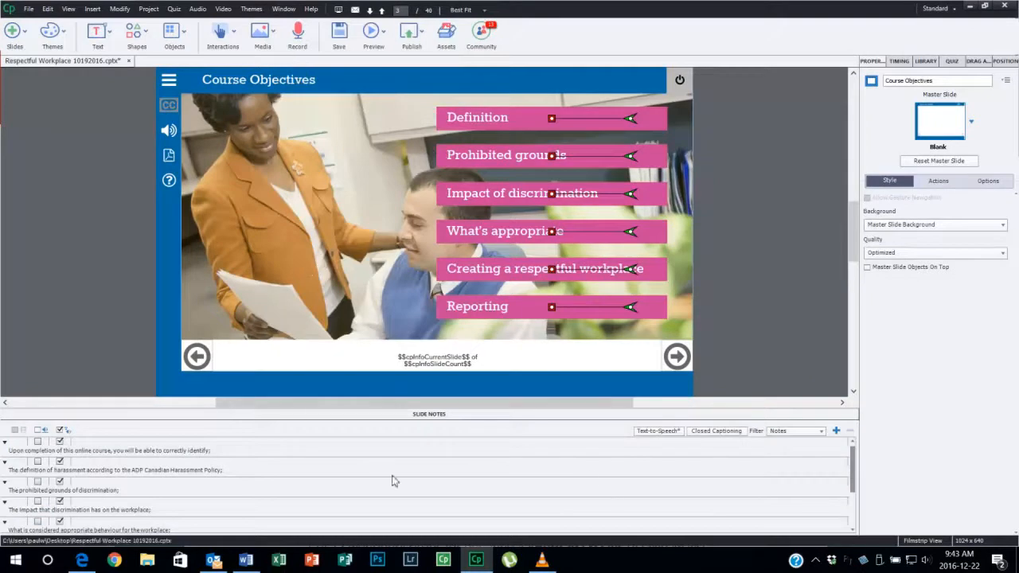
mouse_move(306, 430)
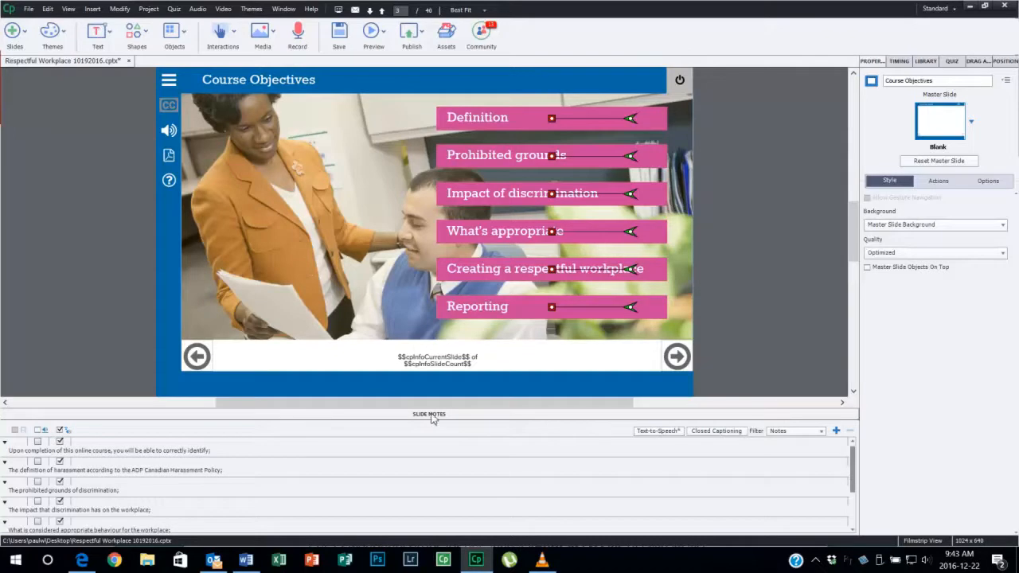
mouse_move(898, 59)
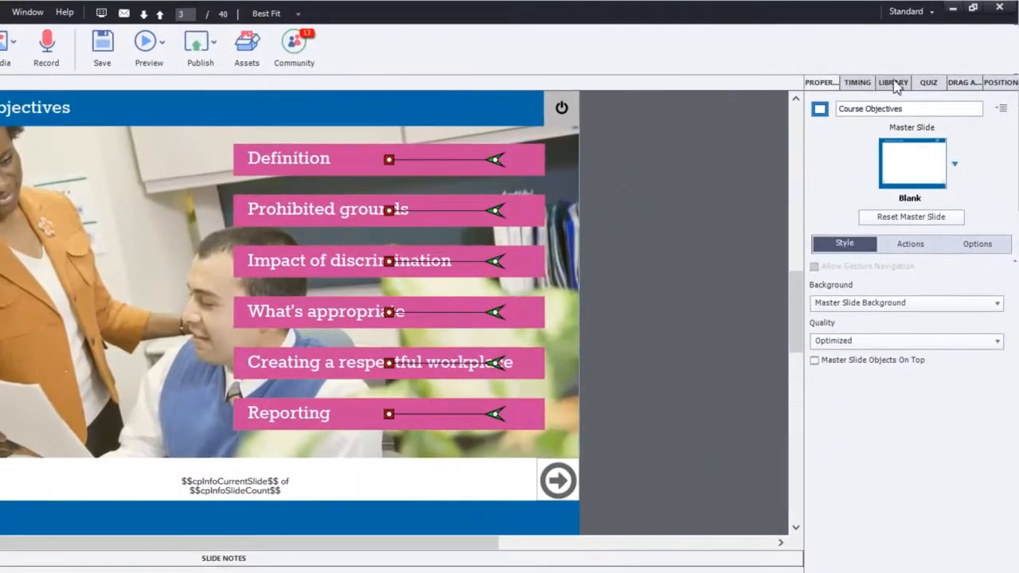
mouse_move(1007, 88)
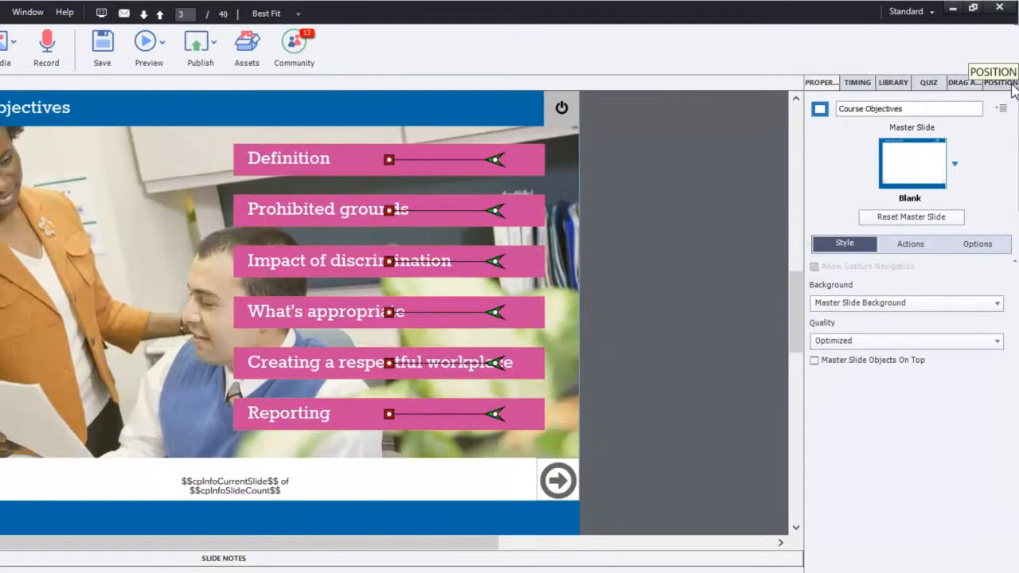
mouse_move(28, 13)
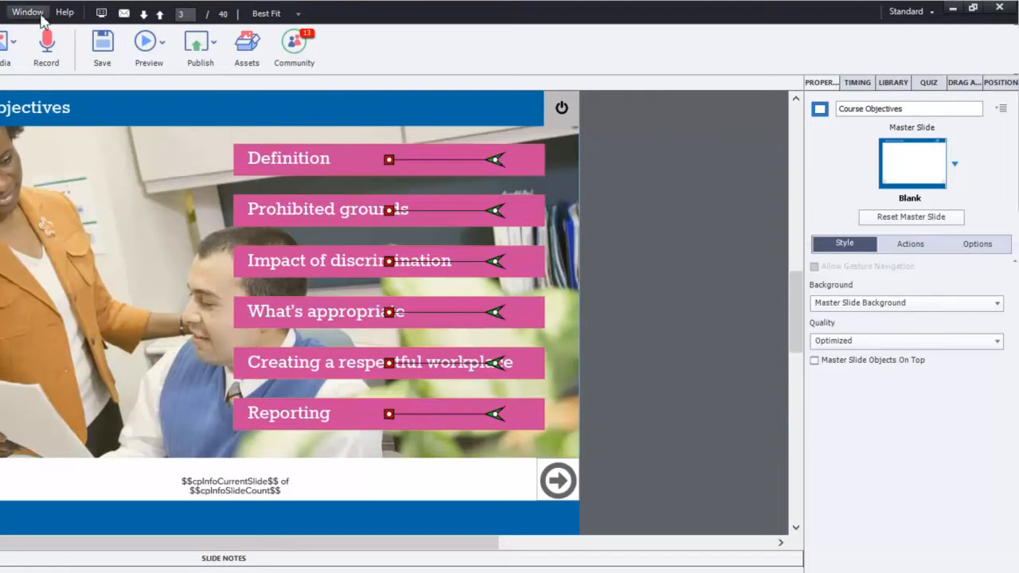
click(30, 13)
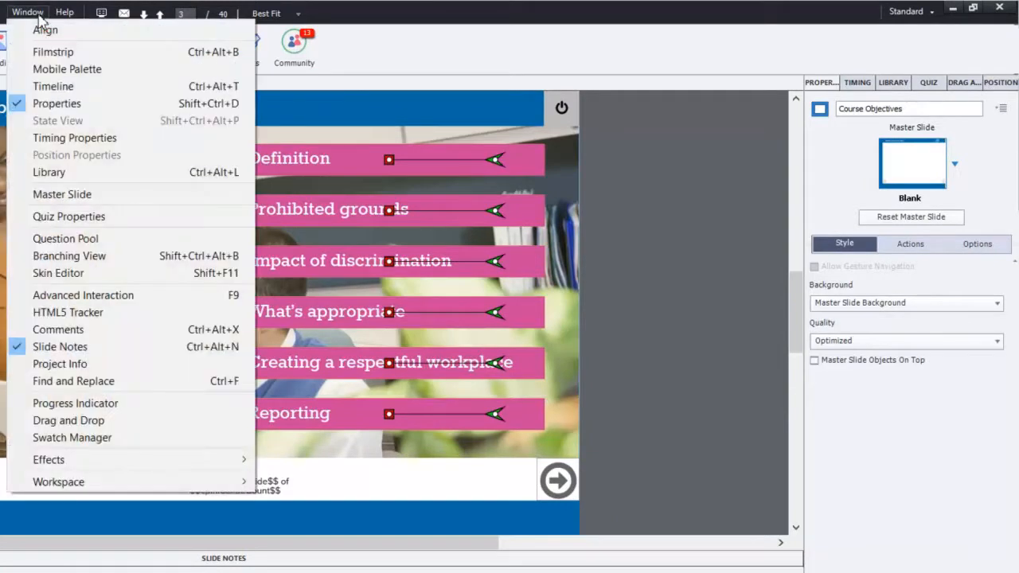
mouse_move(57, 104)
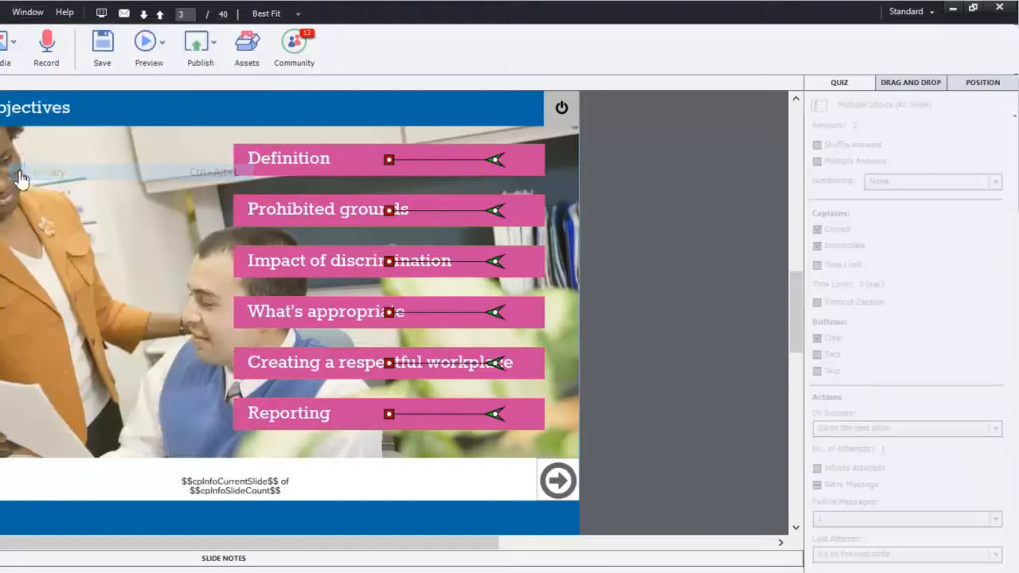
click(27, 12)
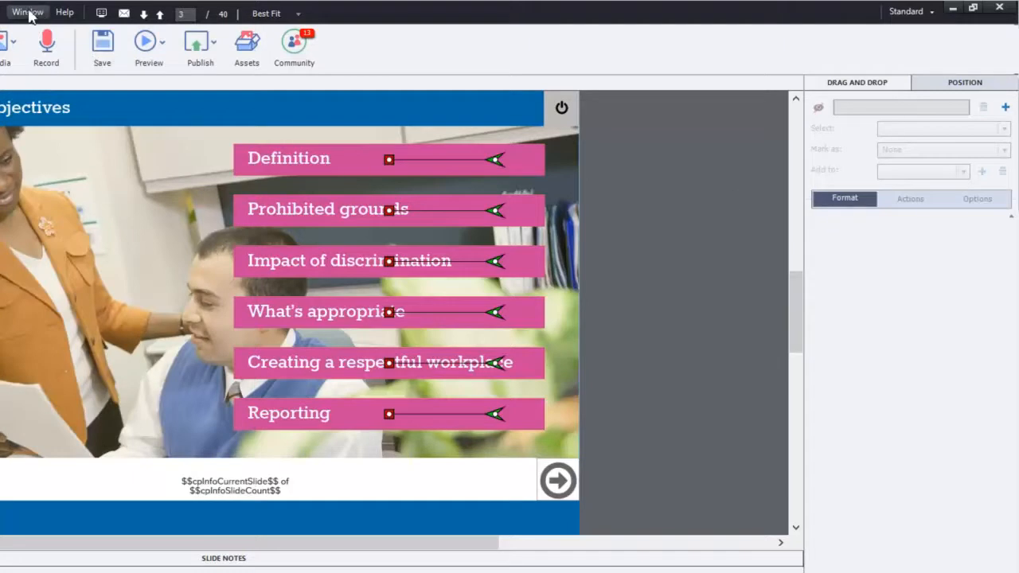
Step: Close the Drag and Drop panel and detach the Position panel so it floats
click(28, 12)
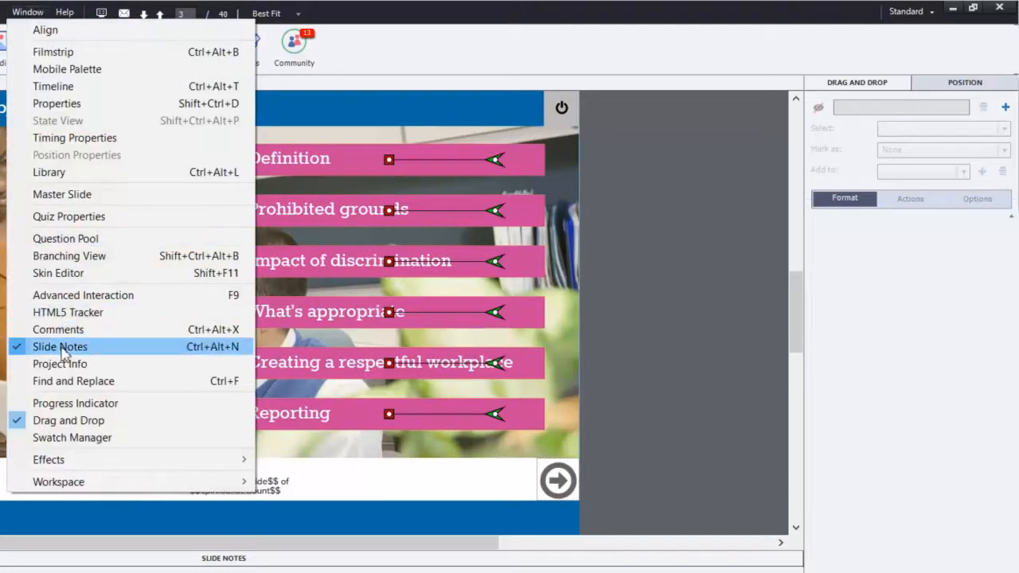
mouse_move(51, 420)
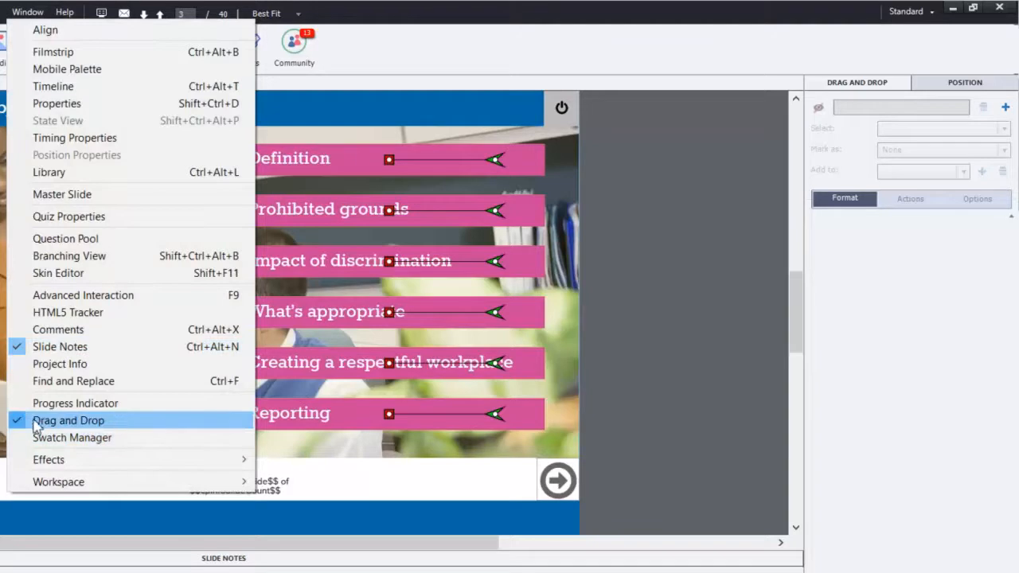
click(69, 421)
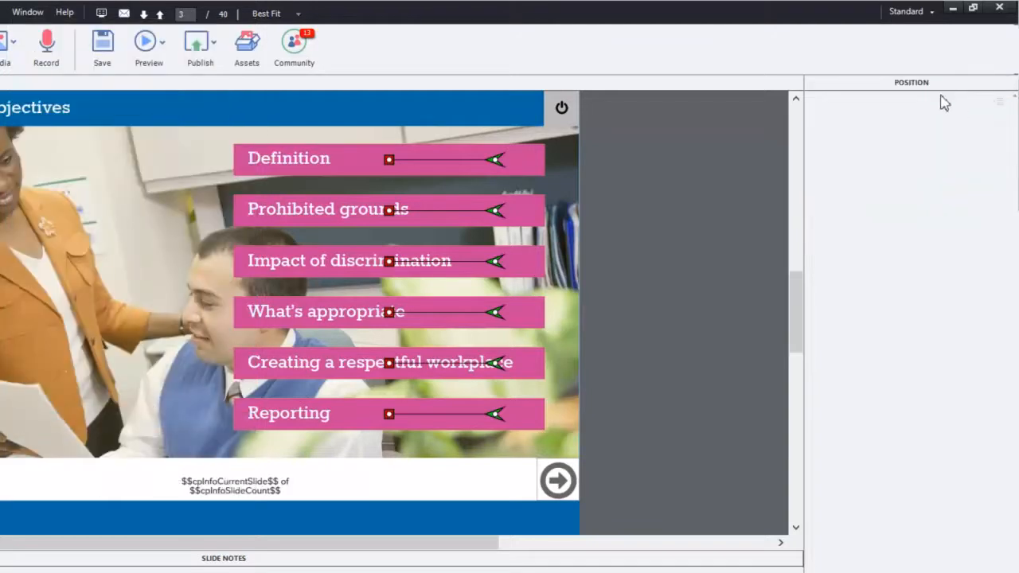
click(25, 13)
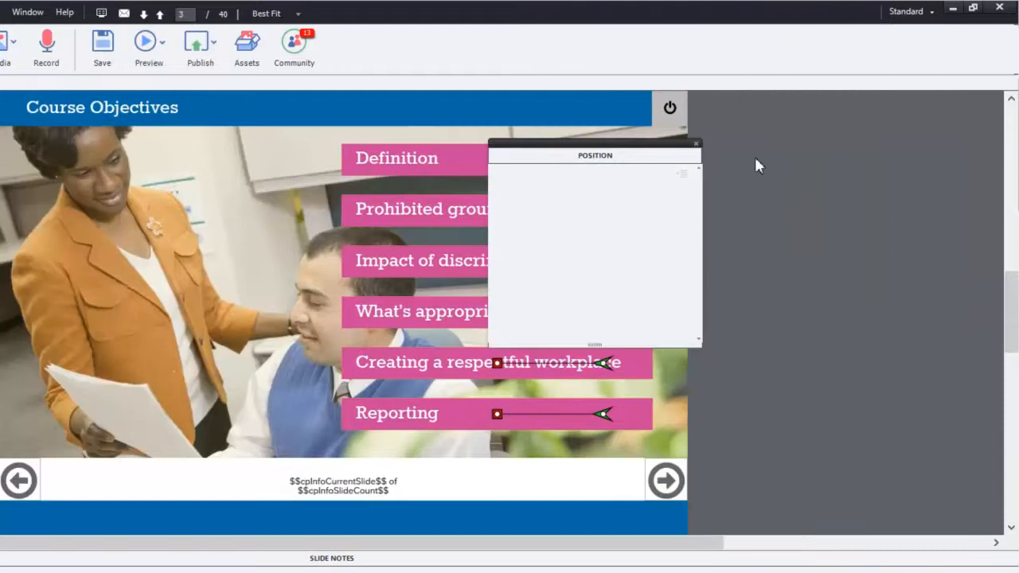
mouse_move(790, 135)
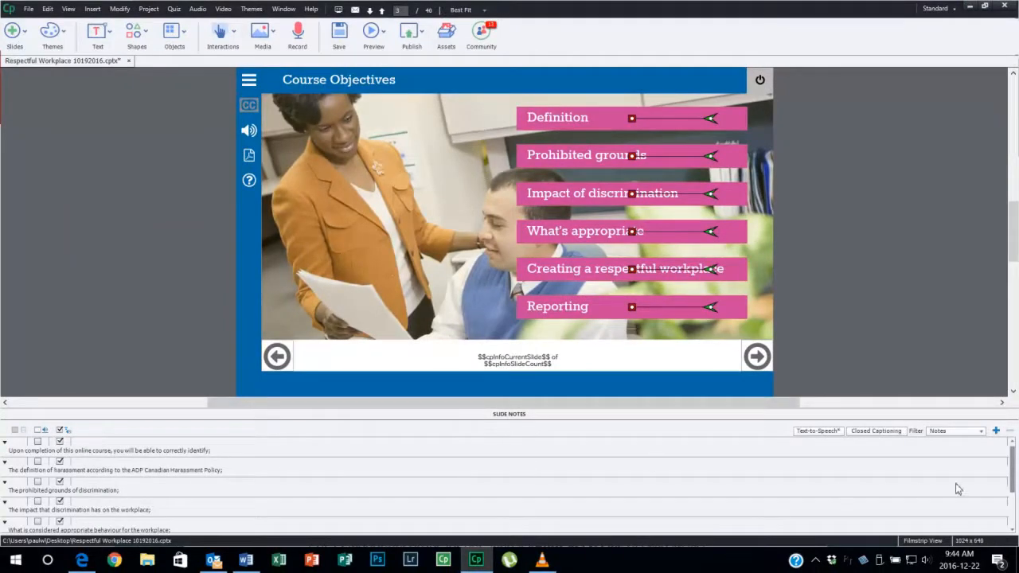
Step: Dock Slide Notes on the right and drag the divider to resize the slide/notes split
scroll(down, 3)
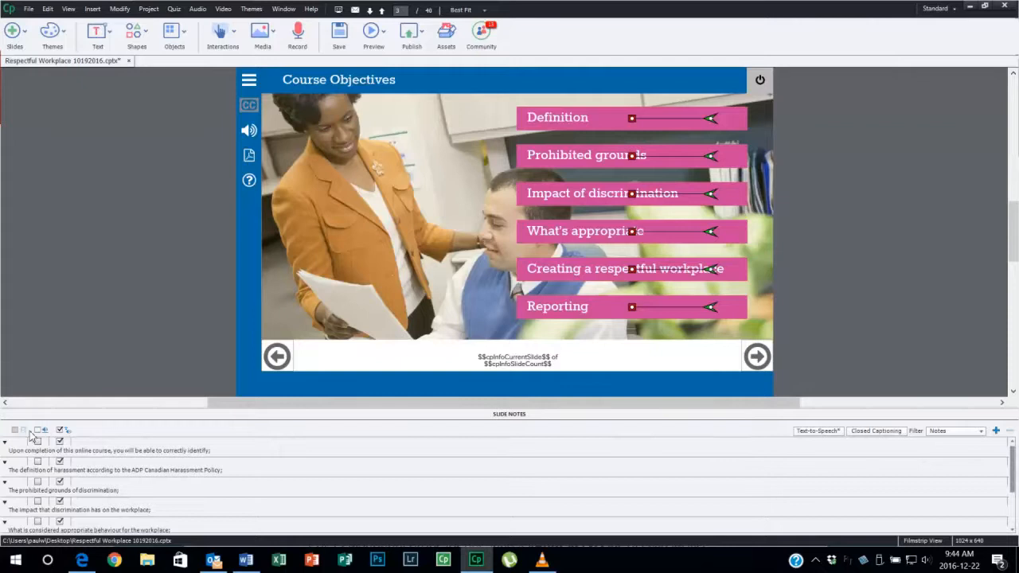
mouse_move(38, 430)
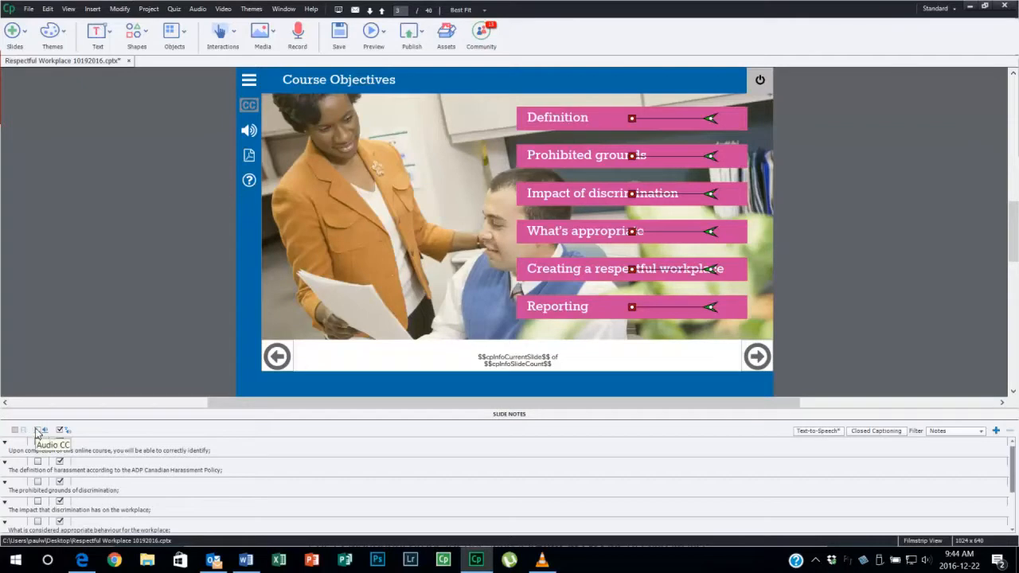
mouse_move(134, 414)
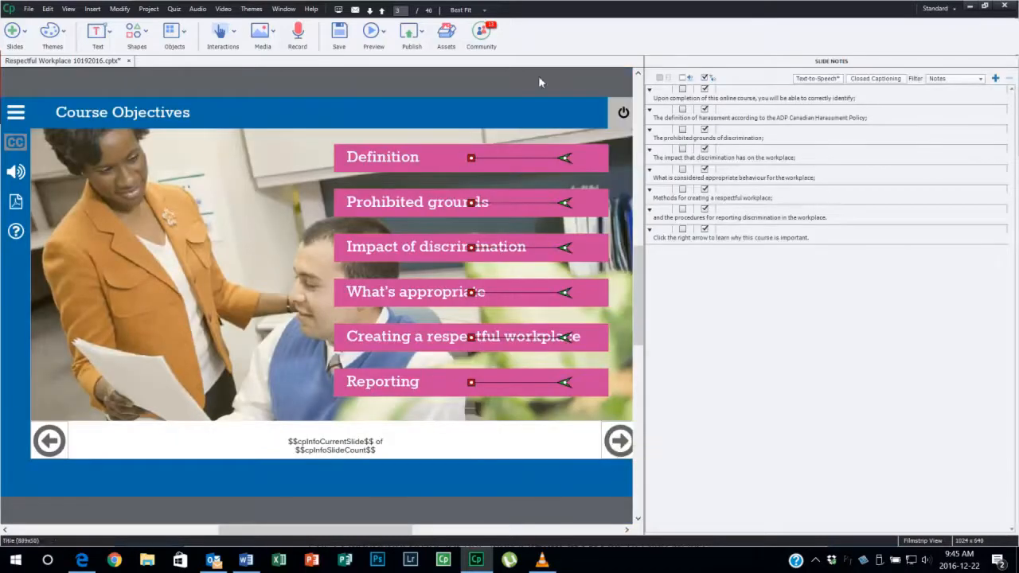
mouse_move(600, 497)
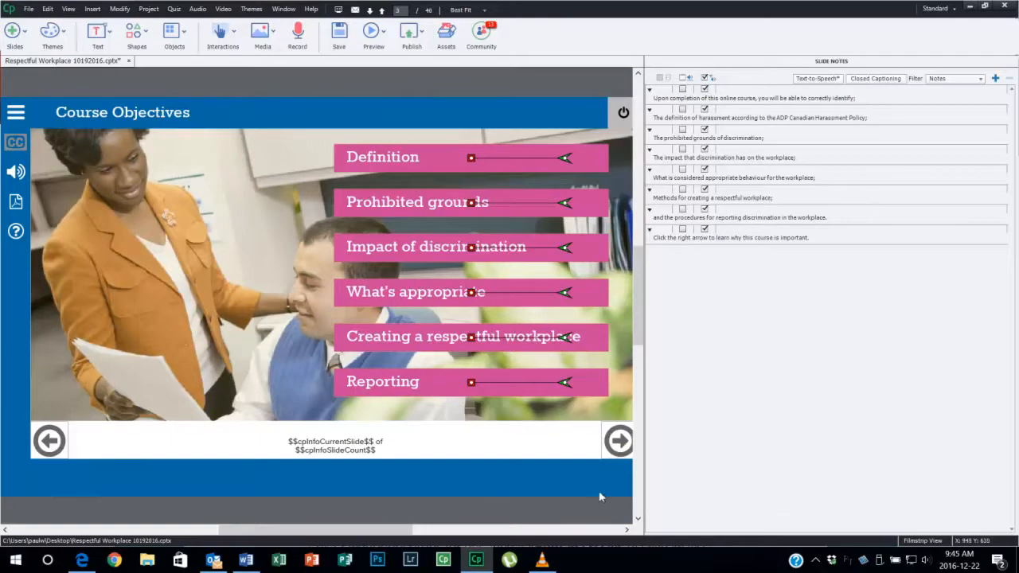
mouse_move(875, 112)
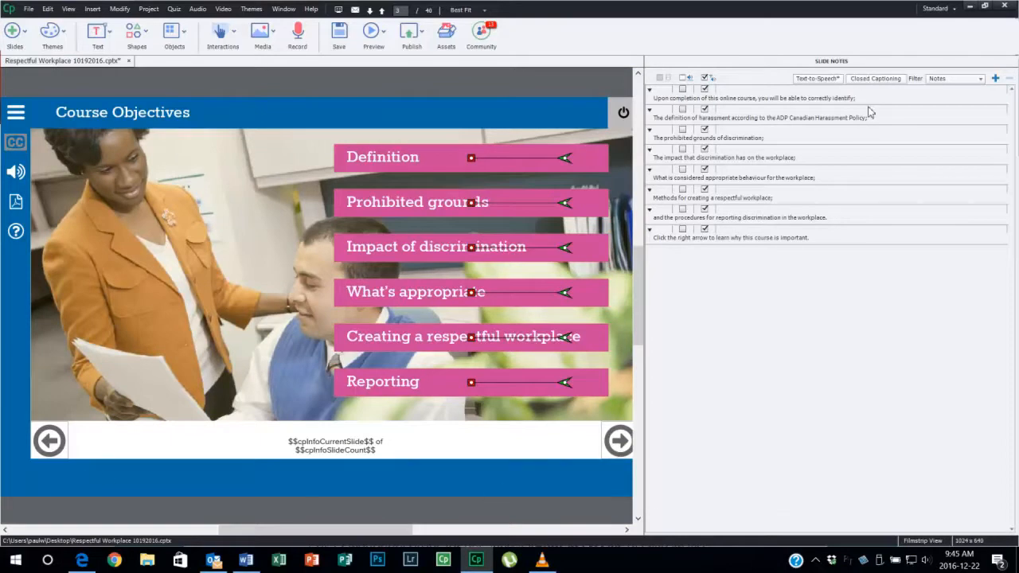
mouse_move(885, 157)
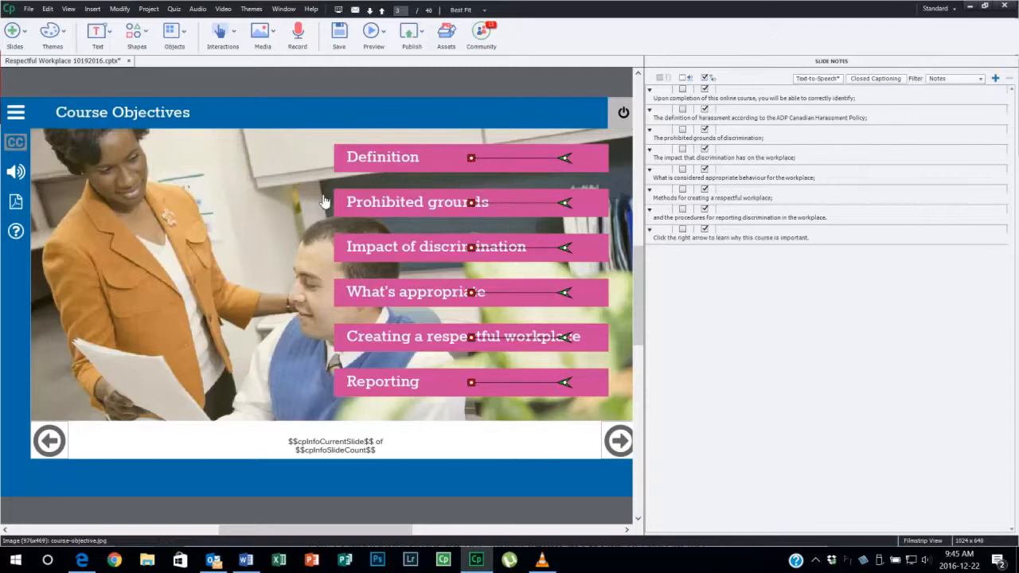
mouse_move(325, 201)
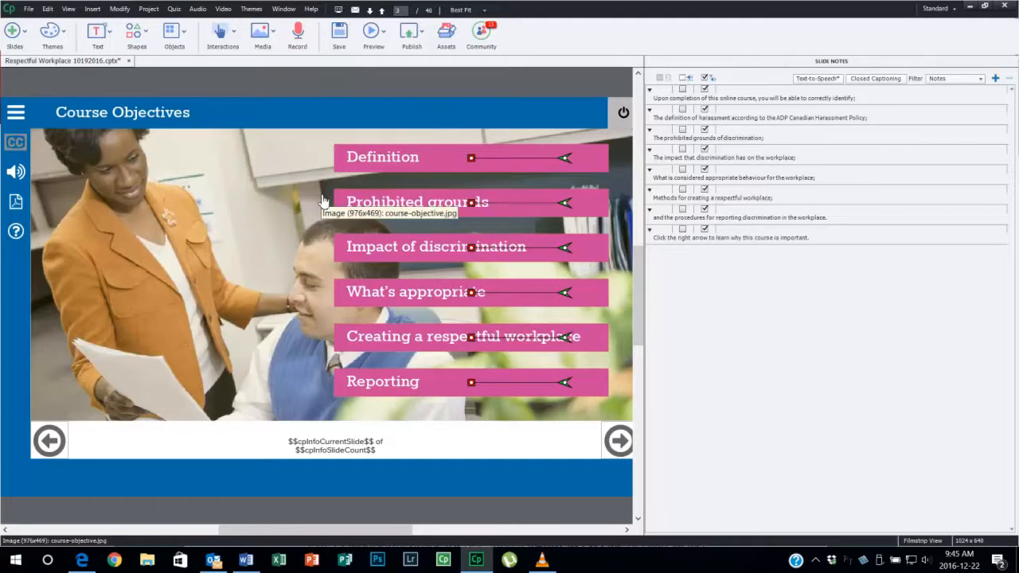
mouse_move(645, 376)
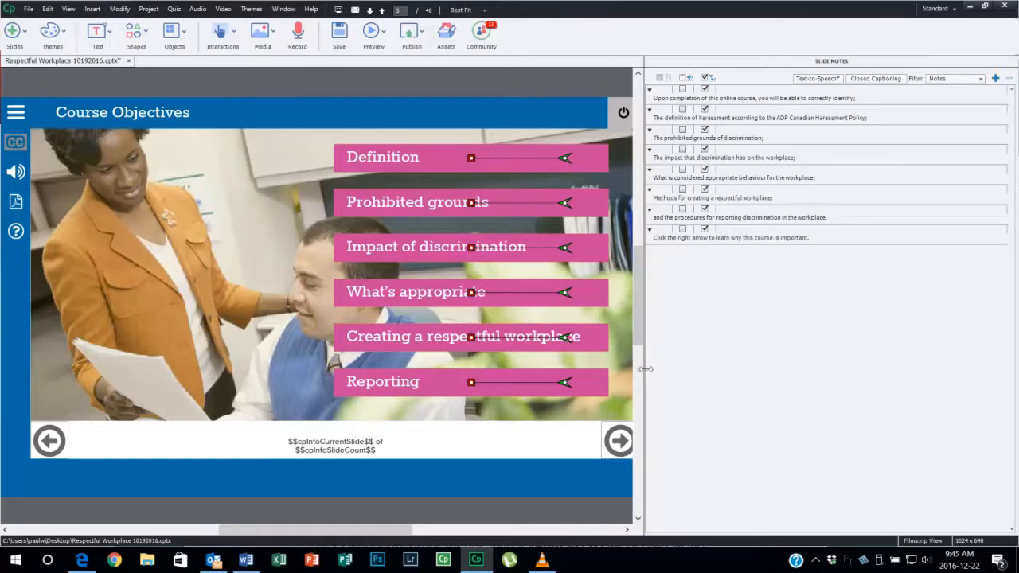
drag(645, 369, 564, 371)
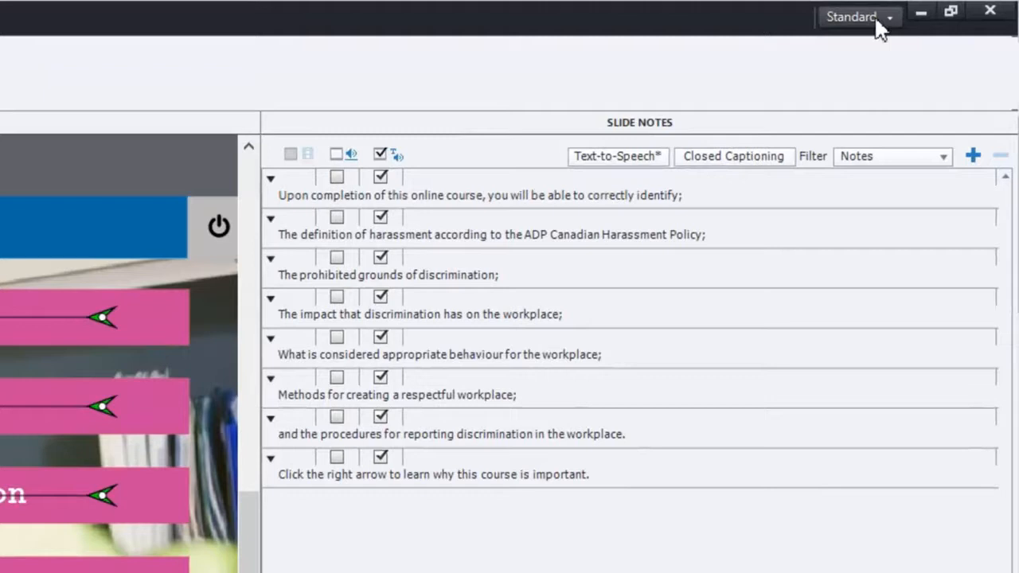
Step: Save the current layout as a new workspace named 'Narration'
click(888, 16)
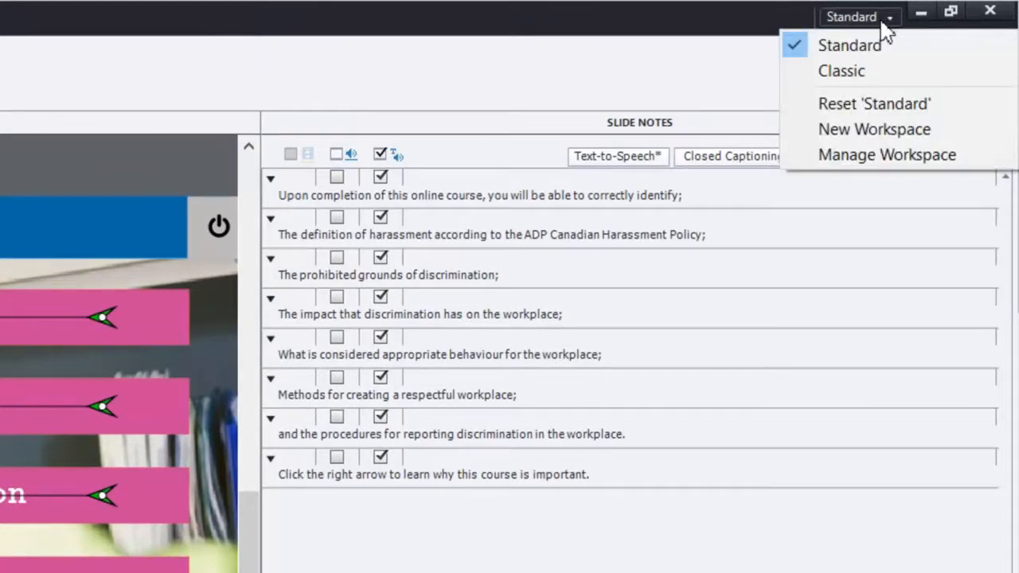
click(874, 129)
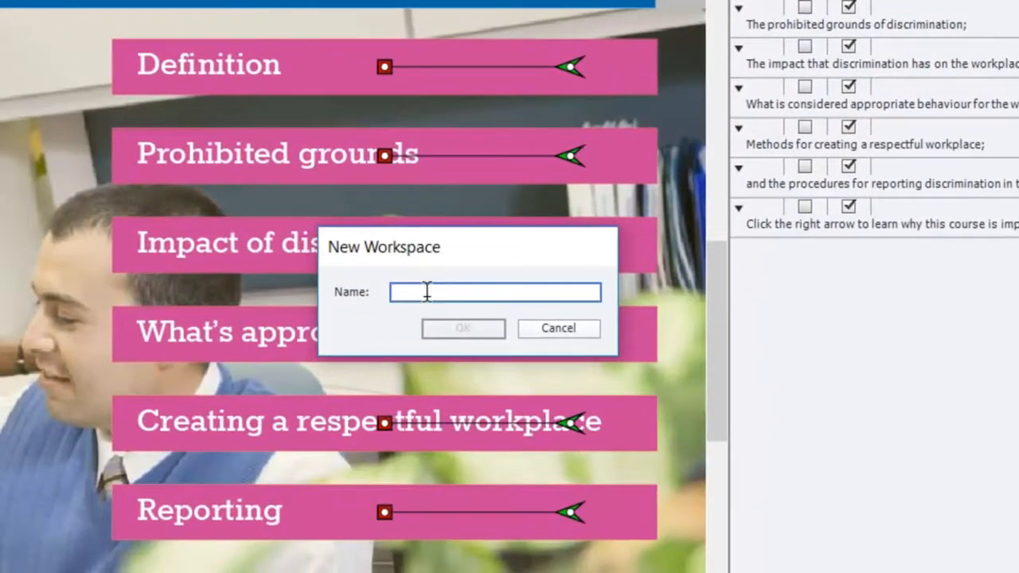
text(Narratioo)
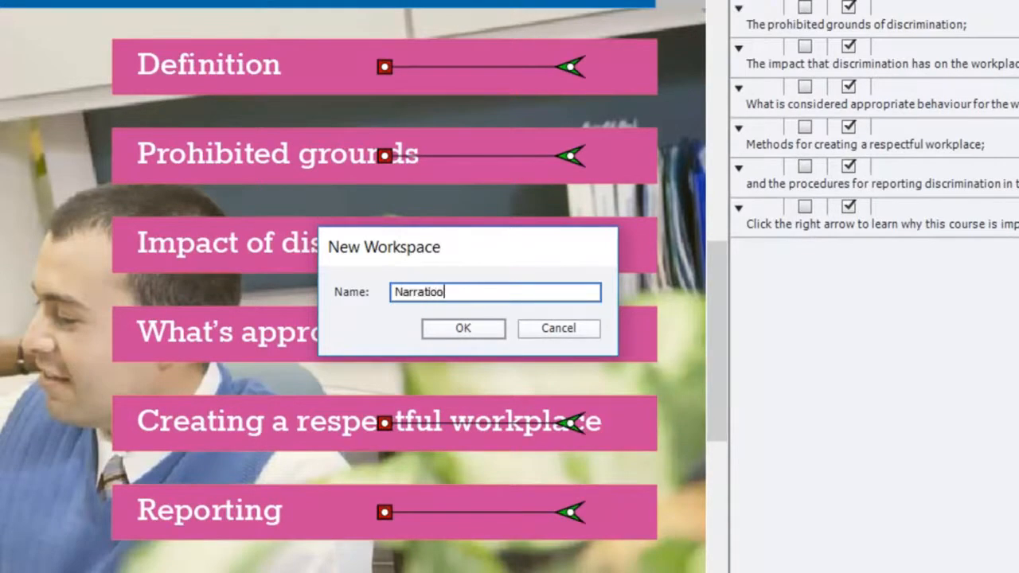
text(n)
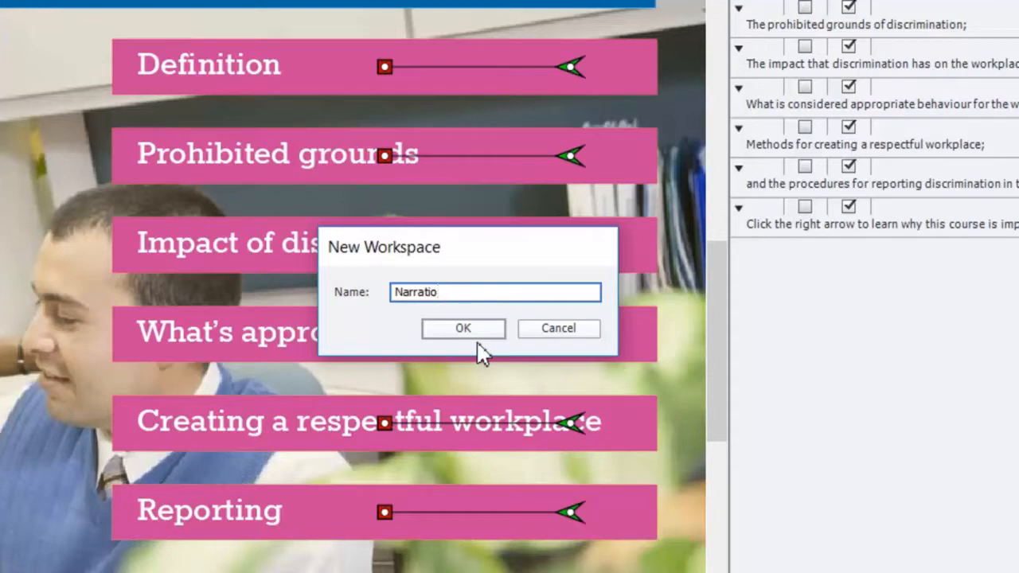
text(n)
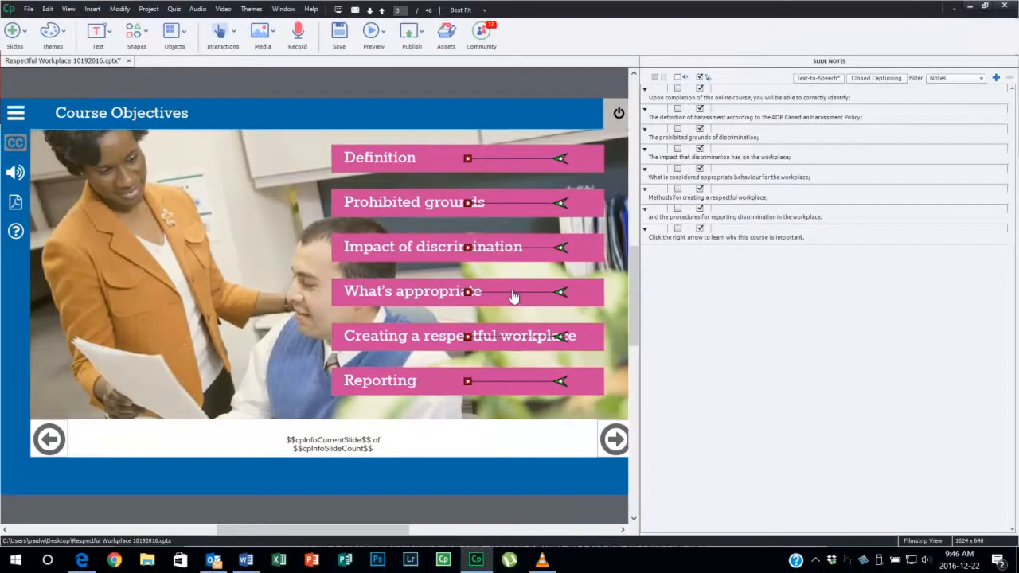
Step: Switch back to the Standard workspace and list the saved workspaces showing Narration
click(952, 7)
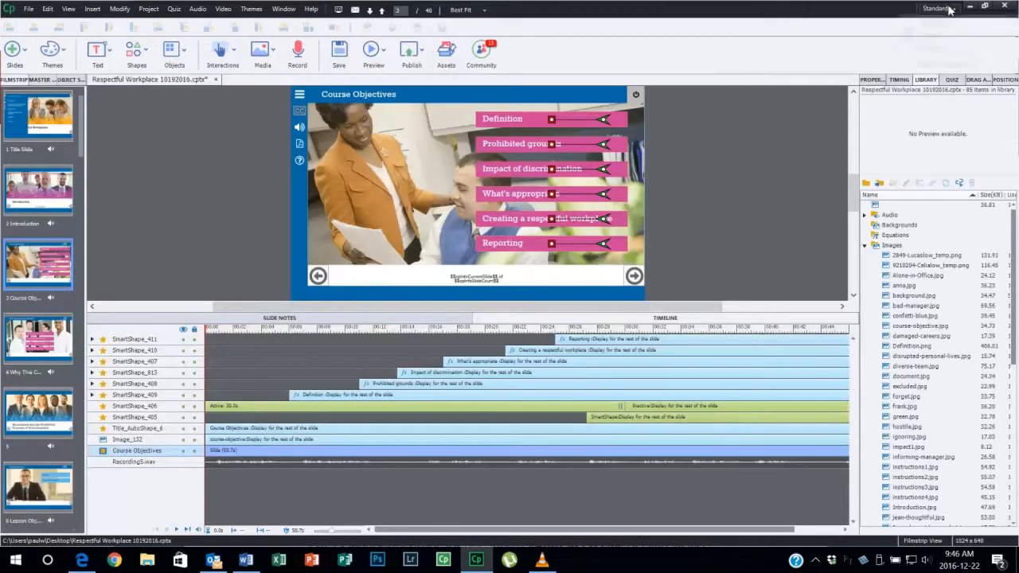
click(940, 9)
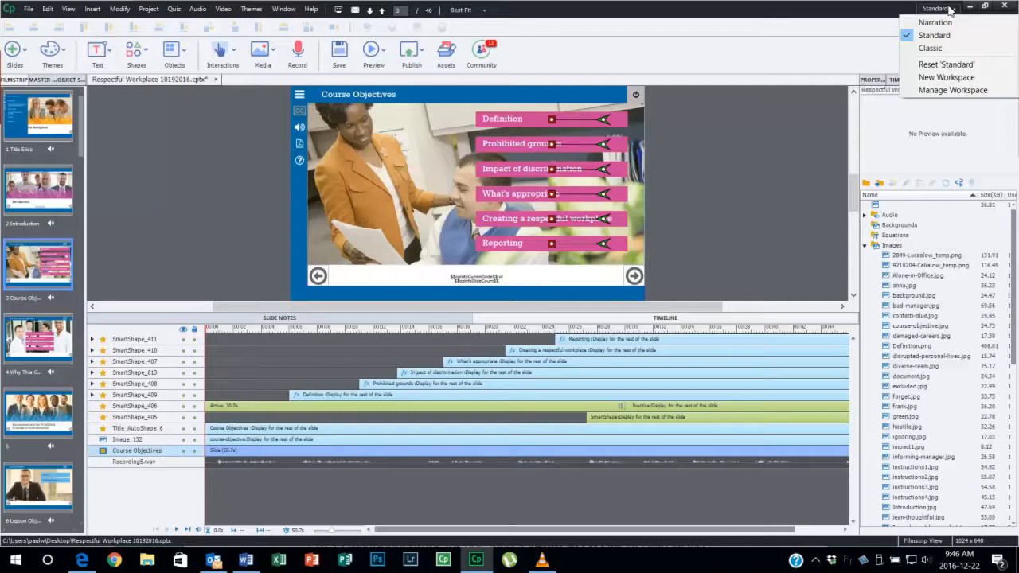
mouse_move(930, 22)
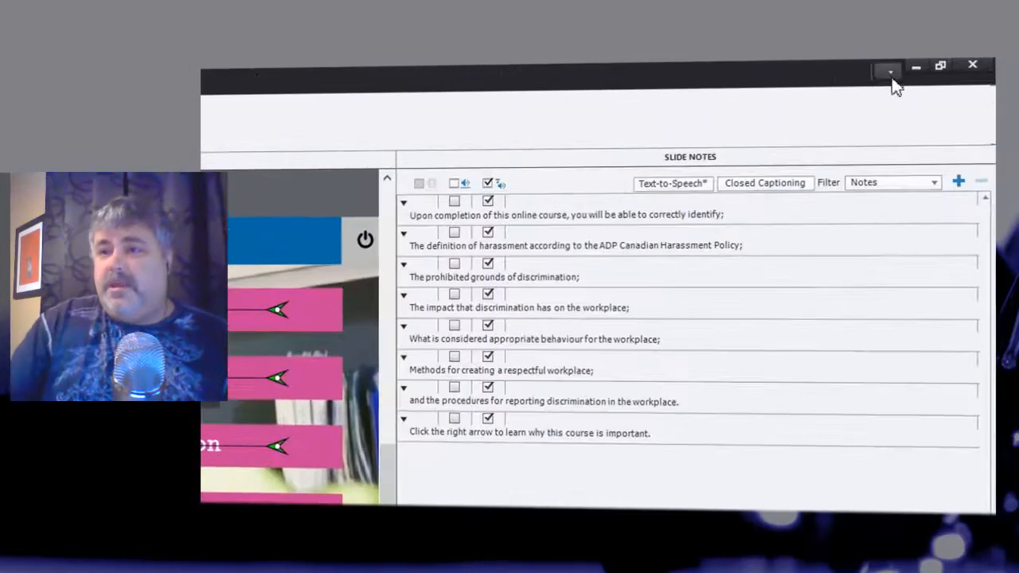
Step: Show the workspace choices with Narration checked as active
click(888, 70)
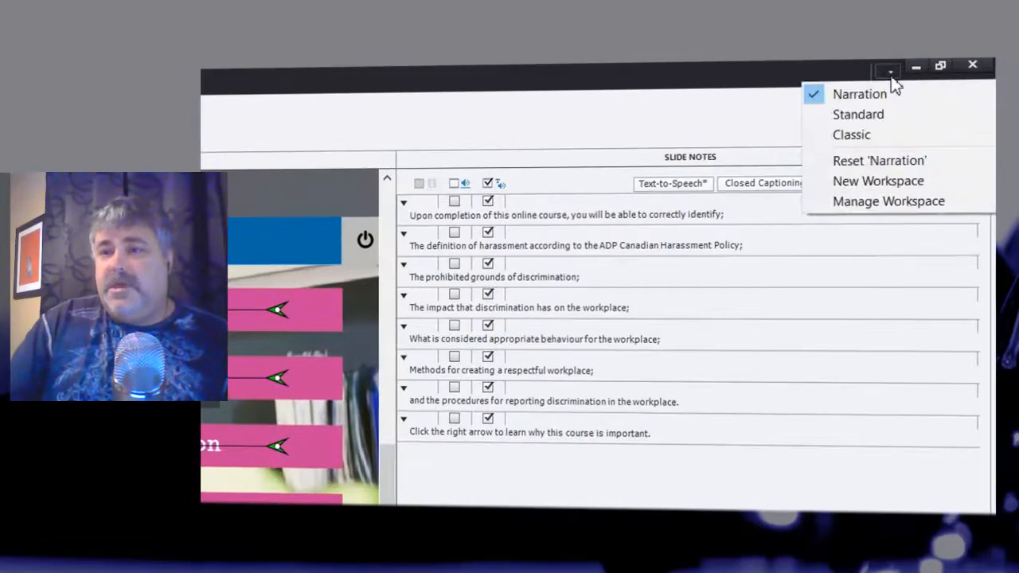
mouse_move(895, 168)
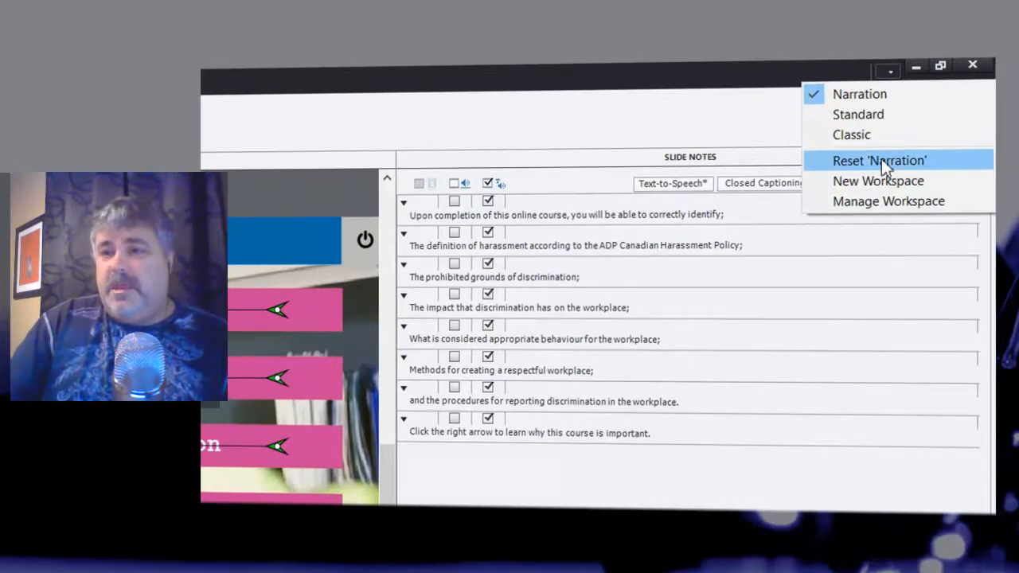
mouse_move(892, 185)
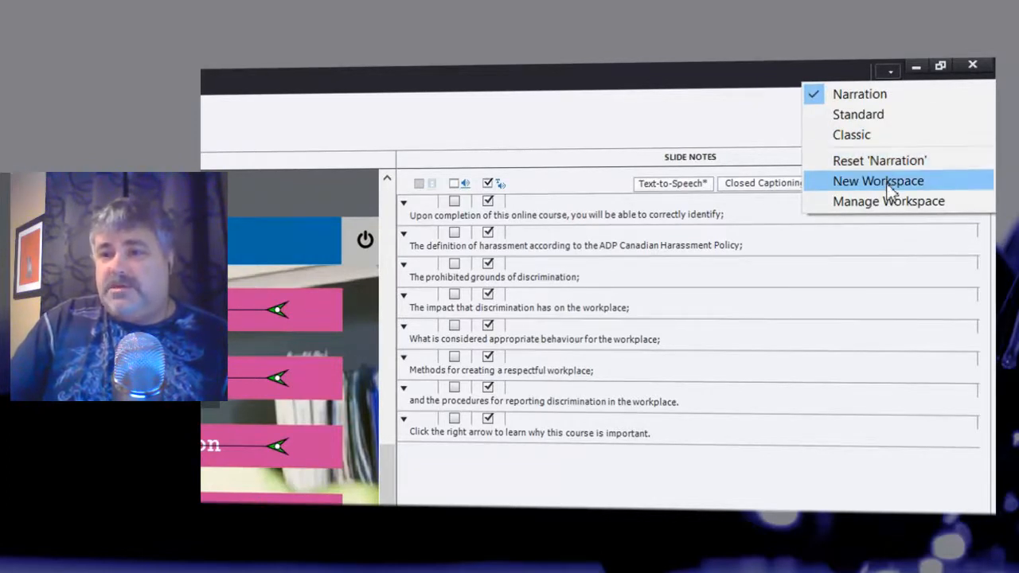